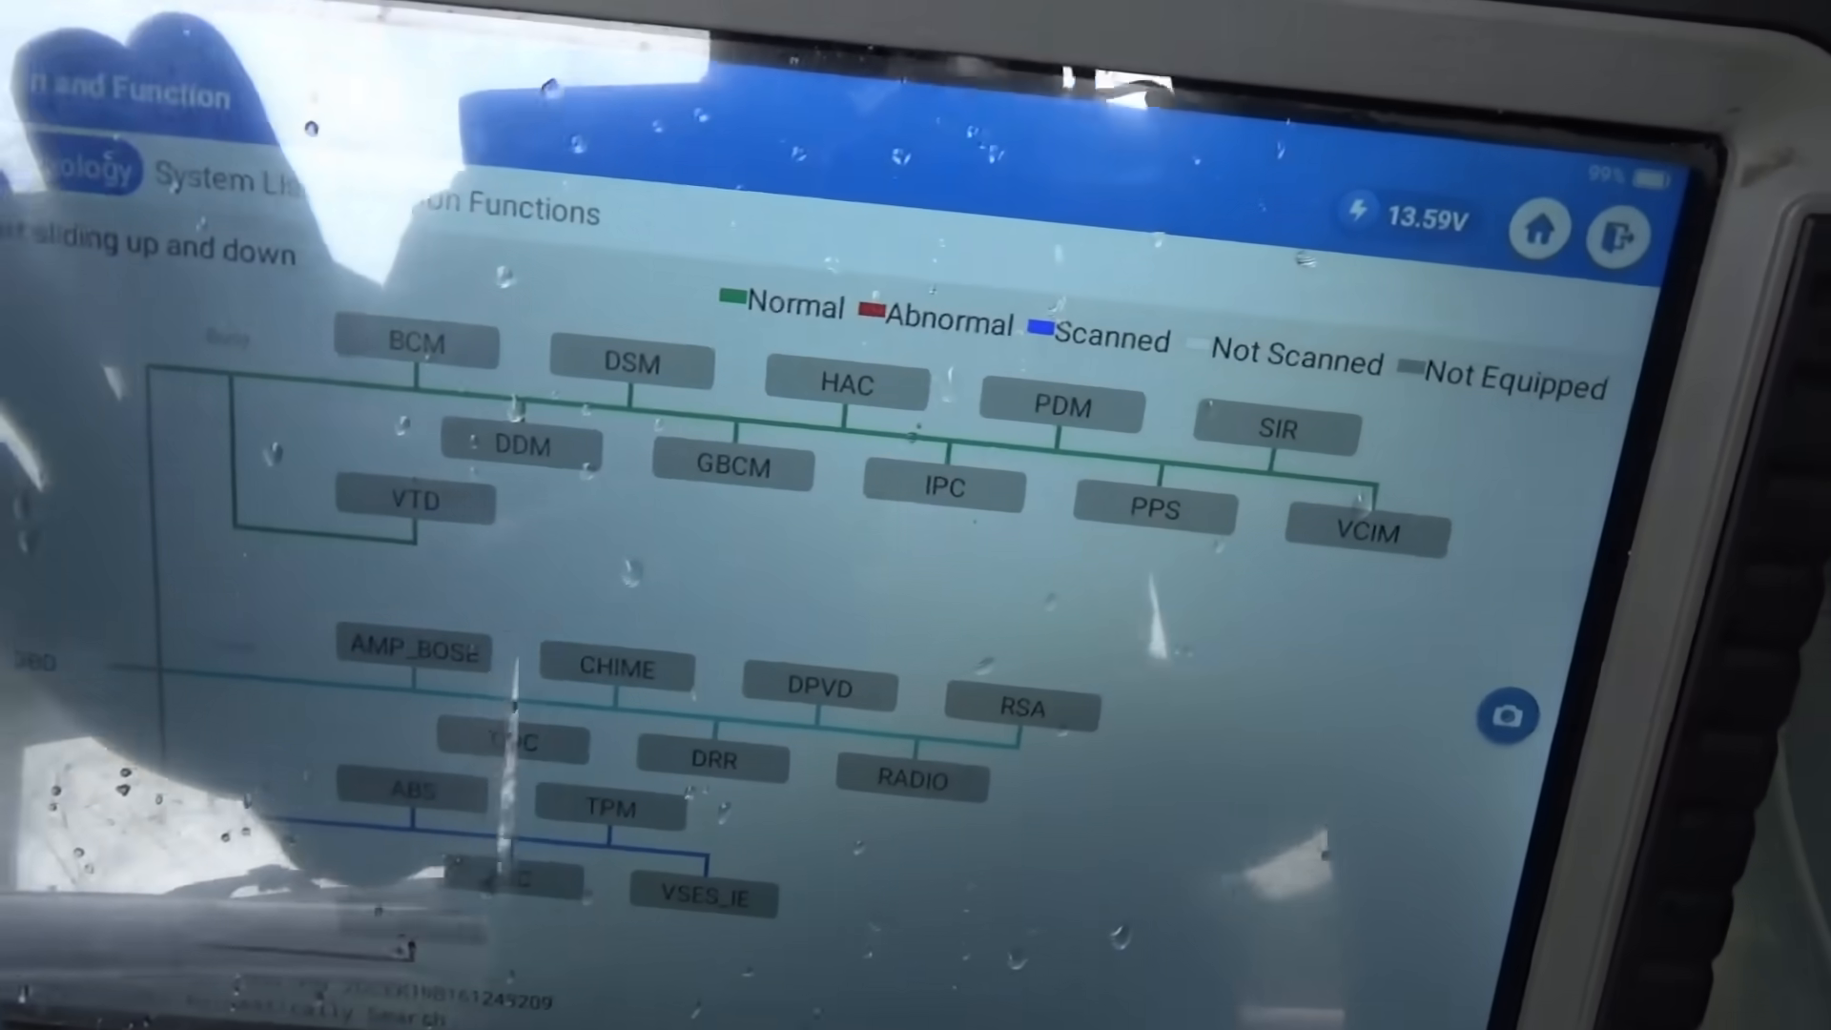
# - Finish reviewing the Powertrain codes (P0442, P0449, U1026) and close that module's list
pyautogui.scroll(-3)
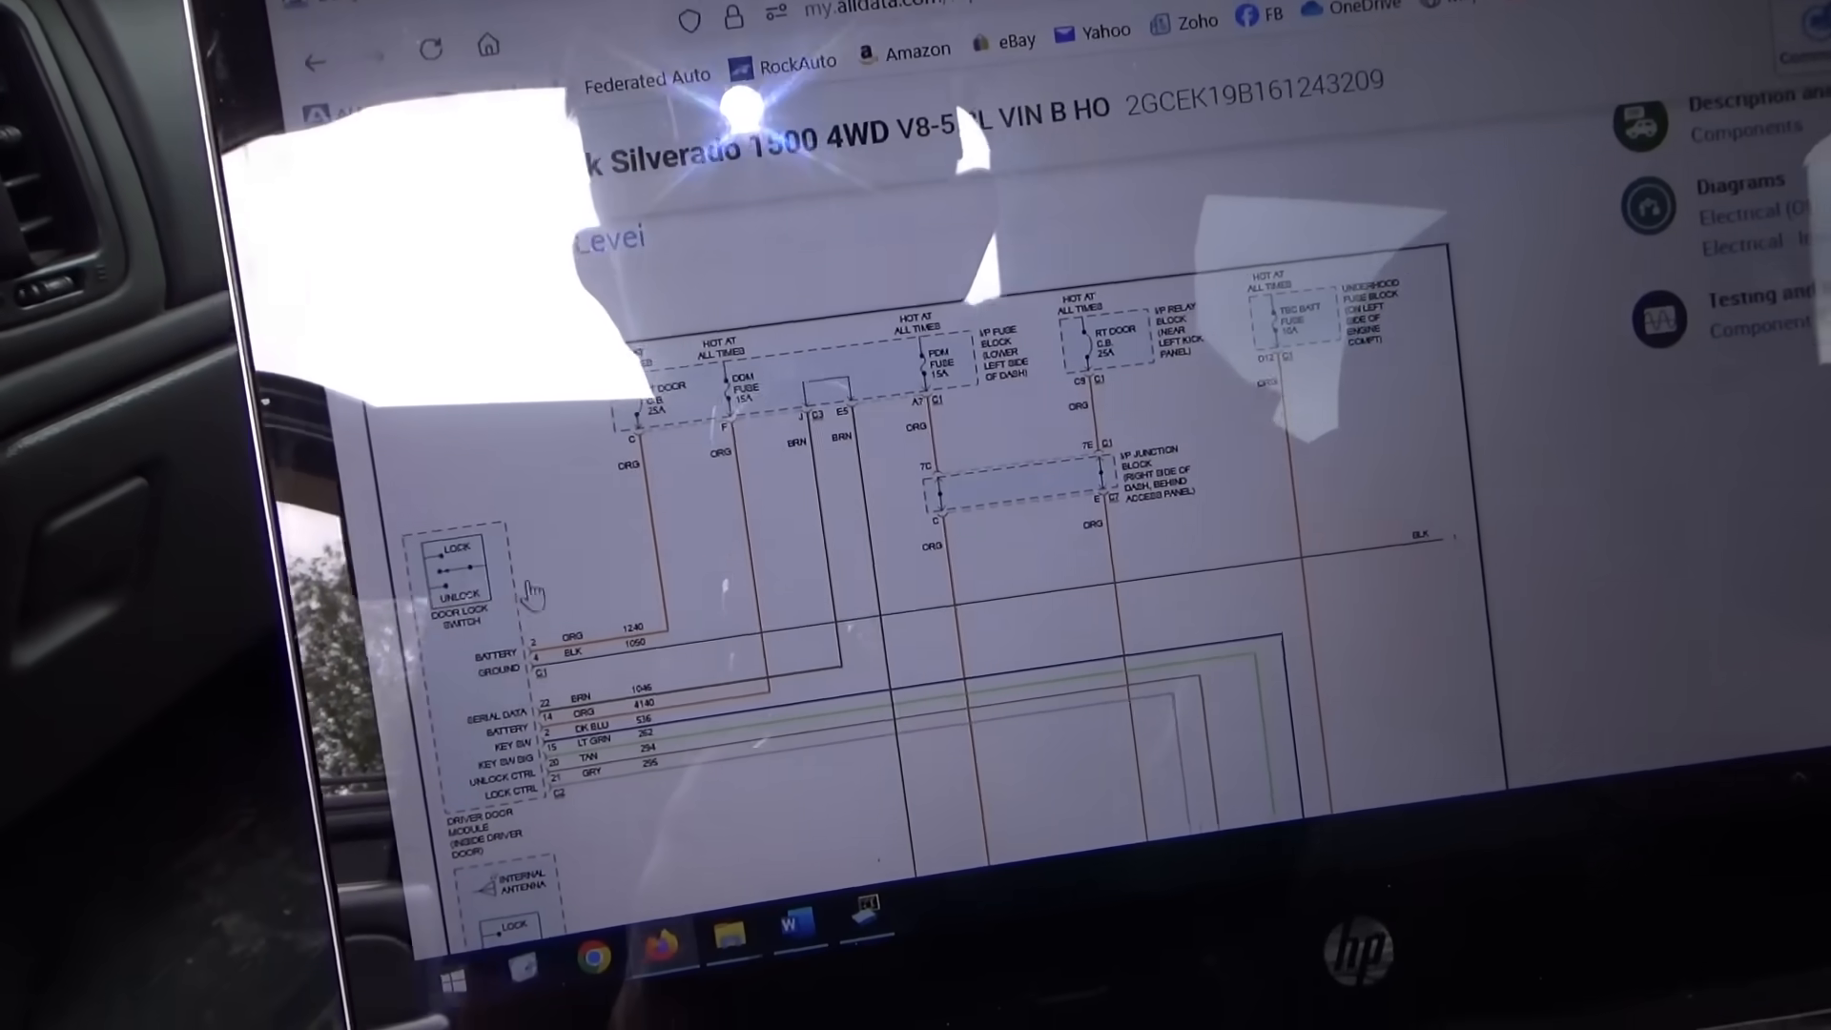
pyautogui.scroll(-3)
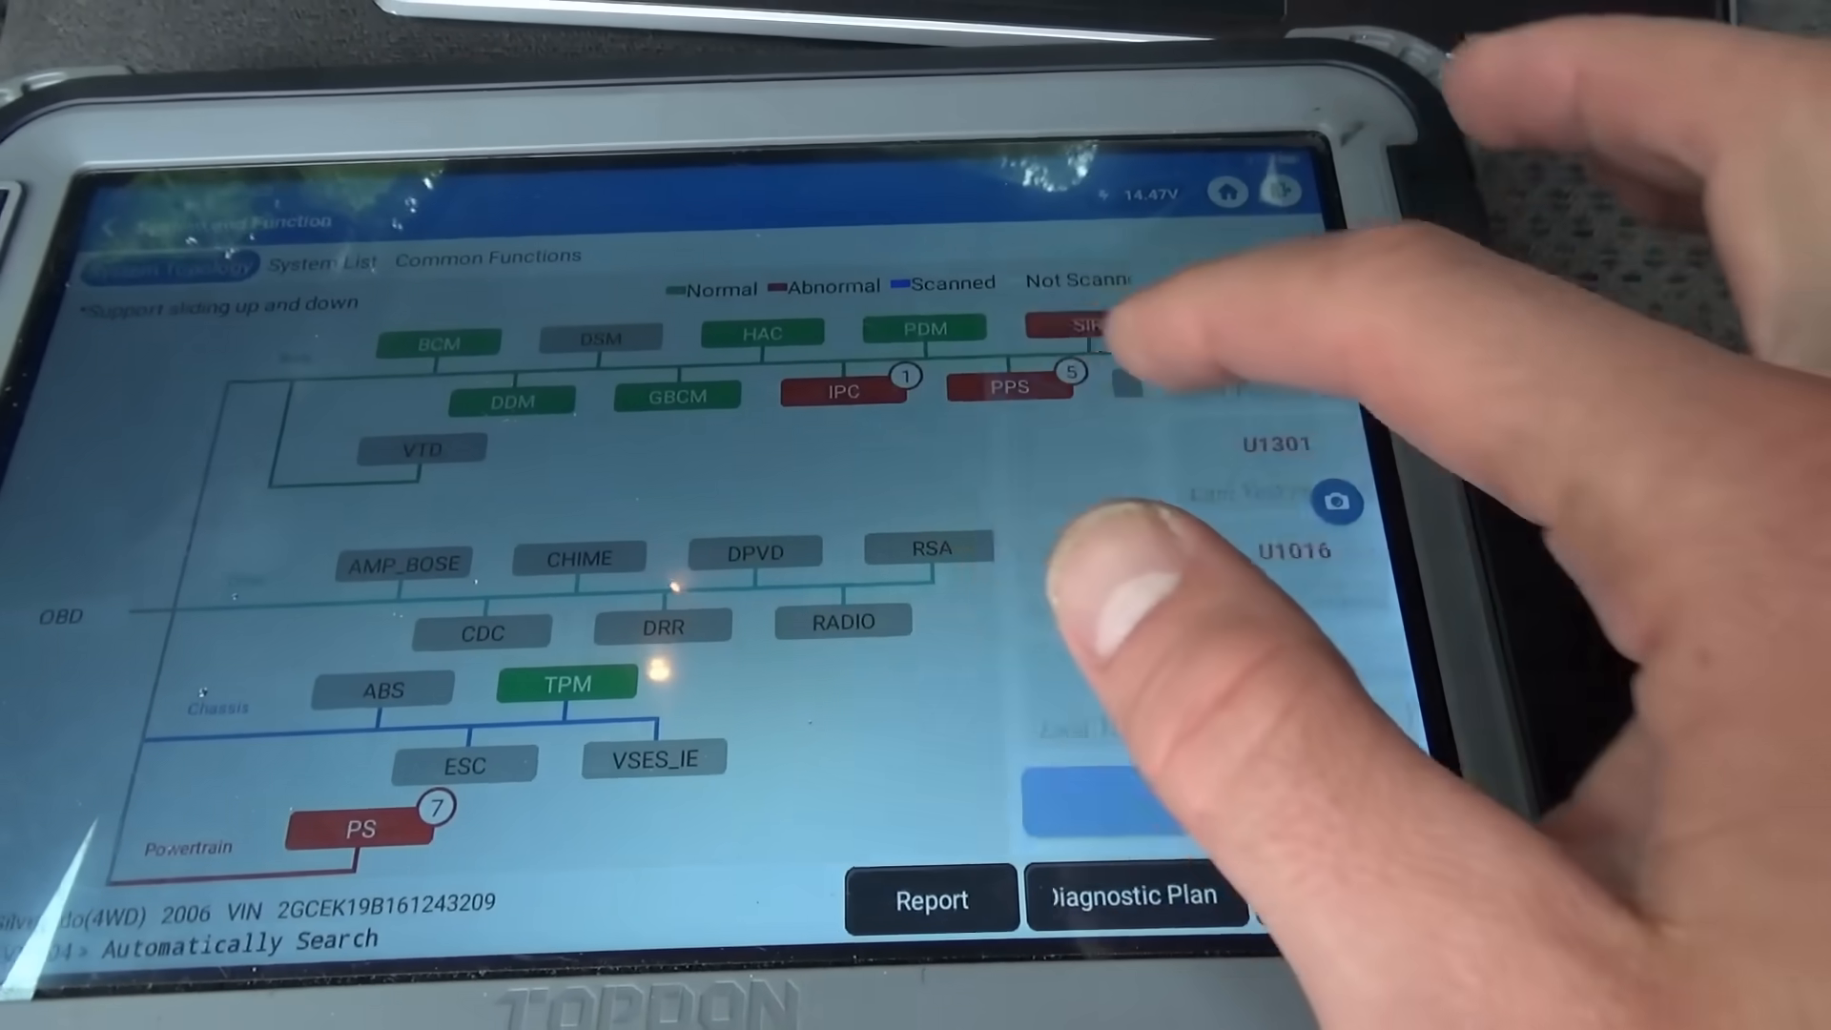
pyautogui.click(1013, 387)
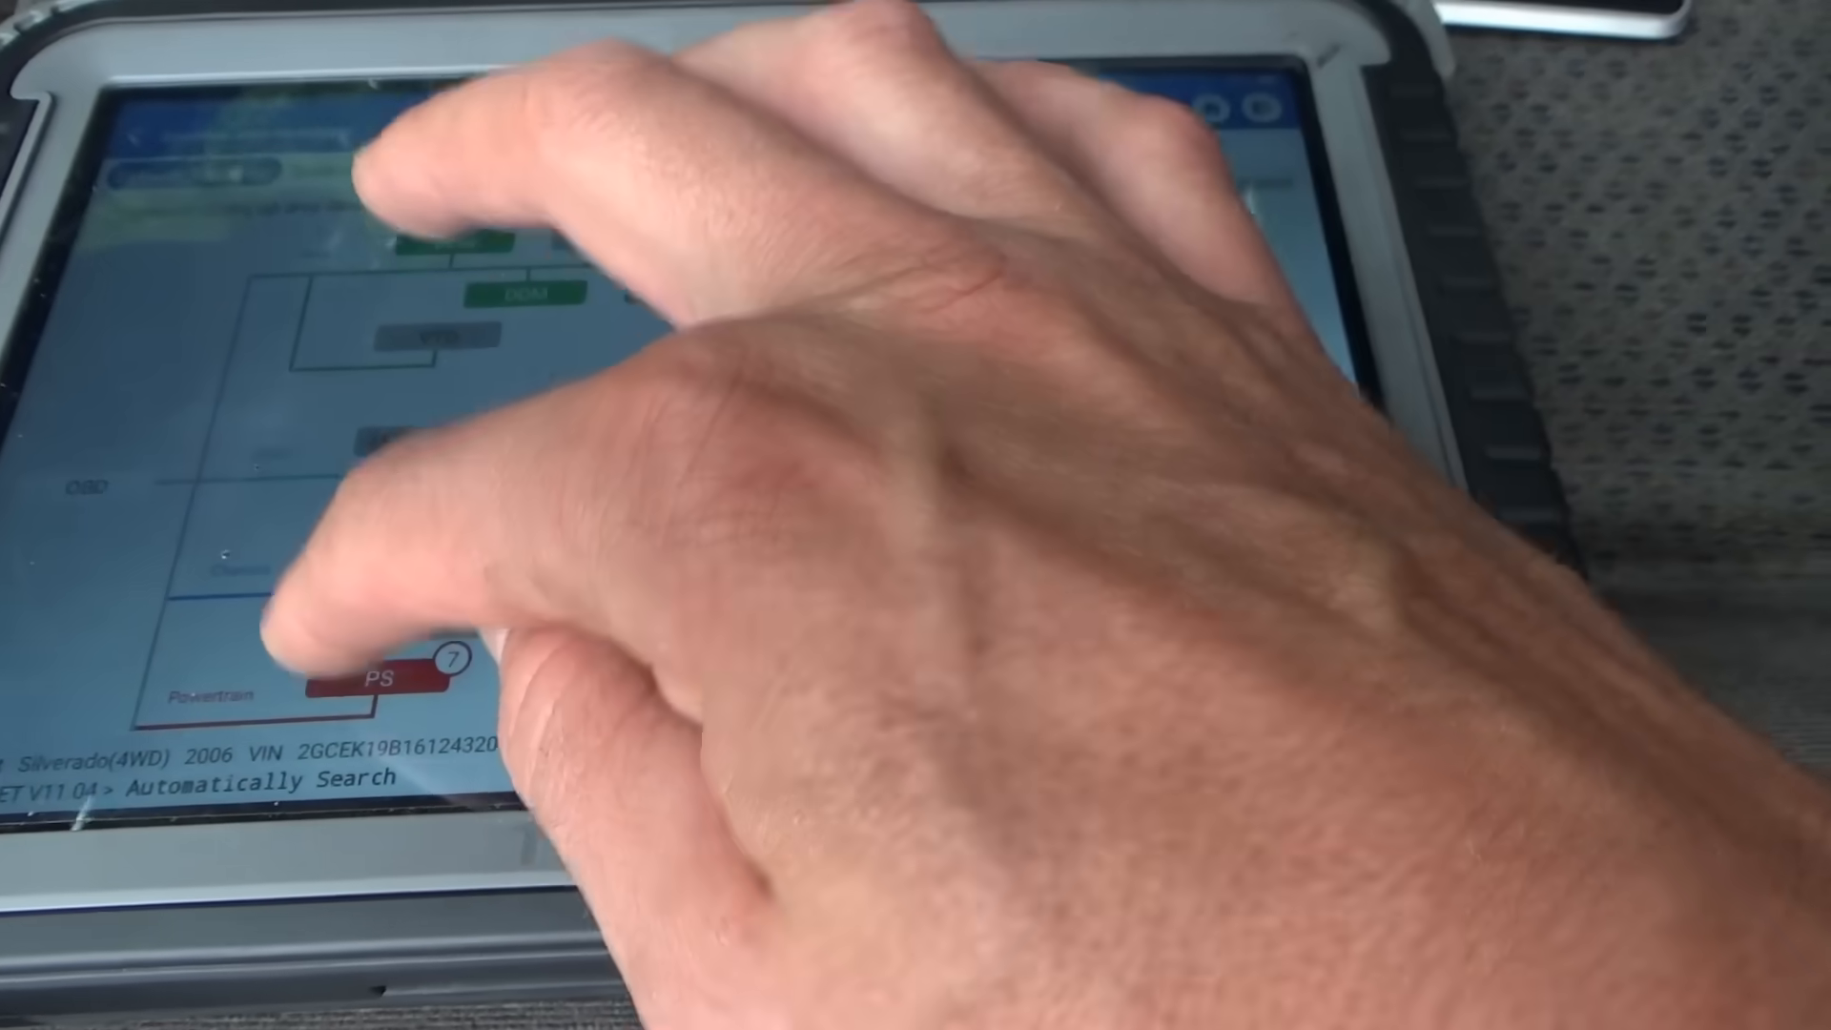
# - Review the PS module's stored communication codes U1026, U1041 and U1064
pyautogui.click(339, 689)
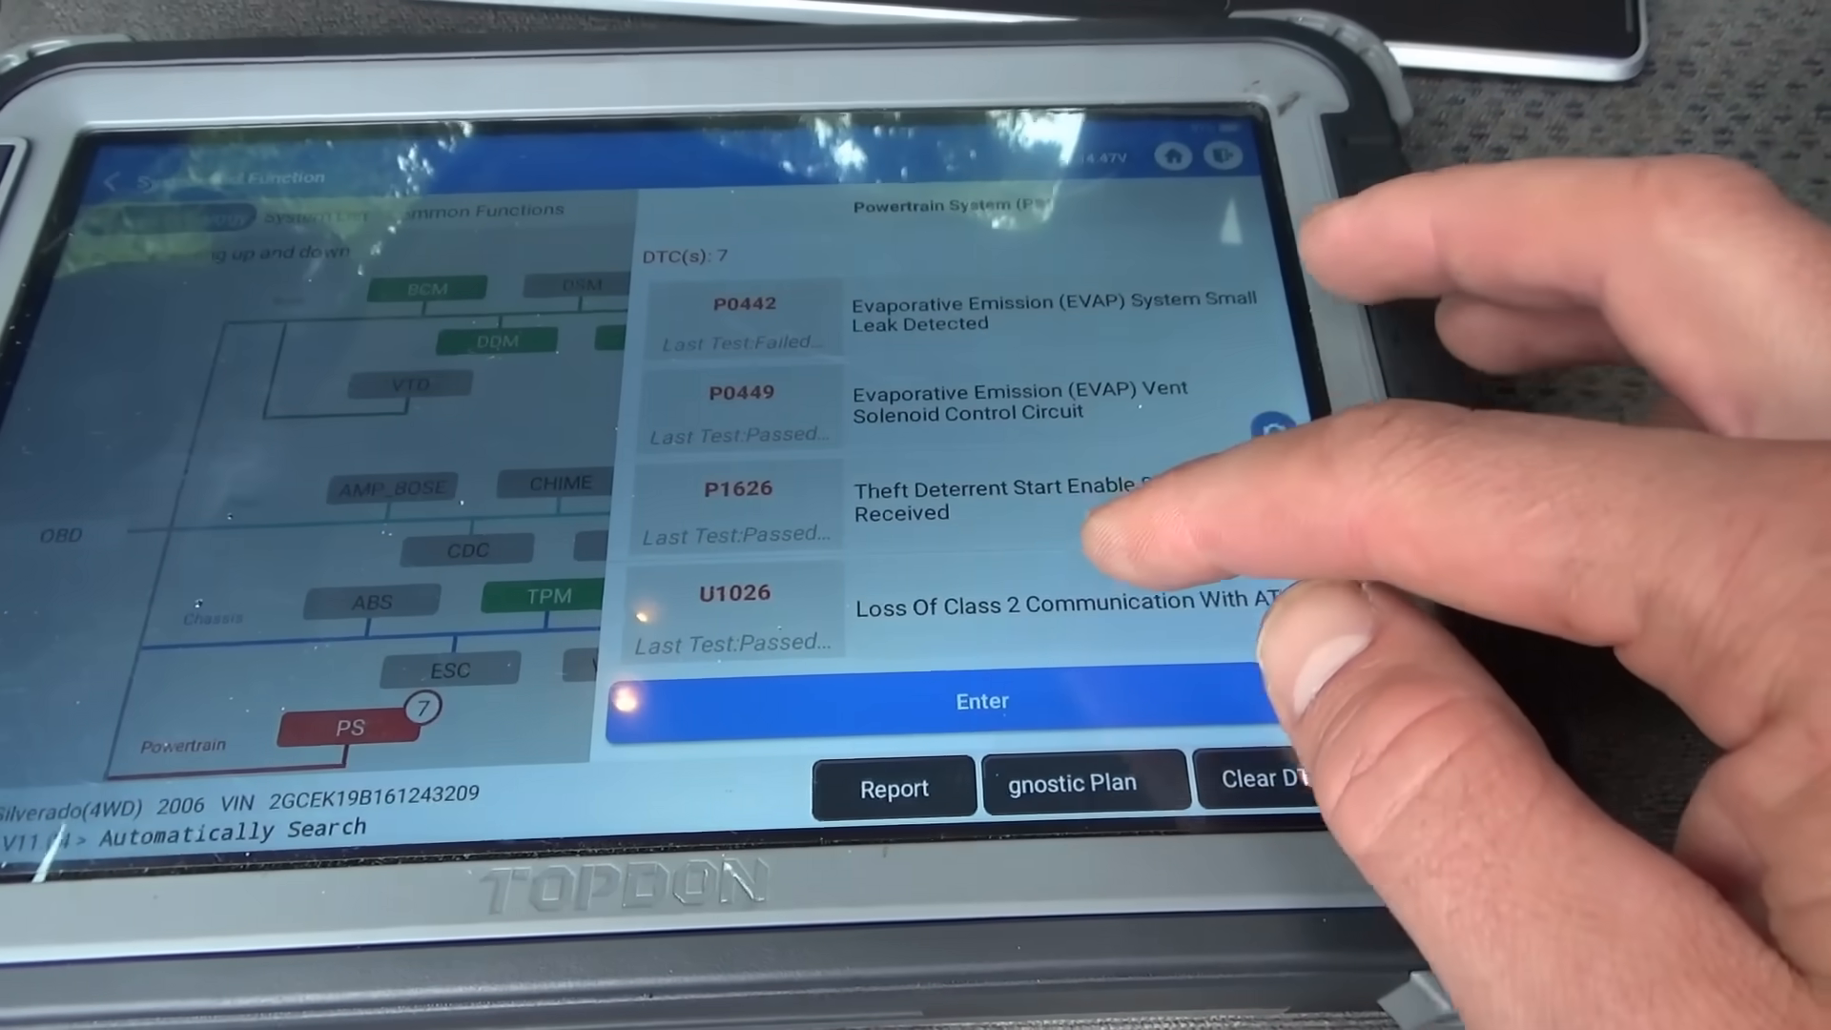
pyautogui.scroll(-3)
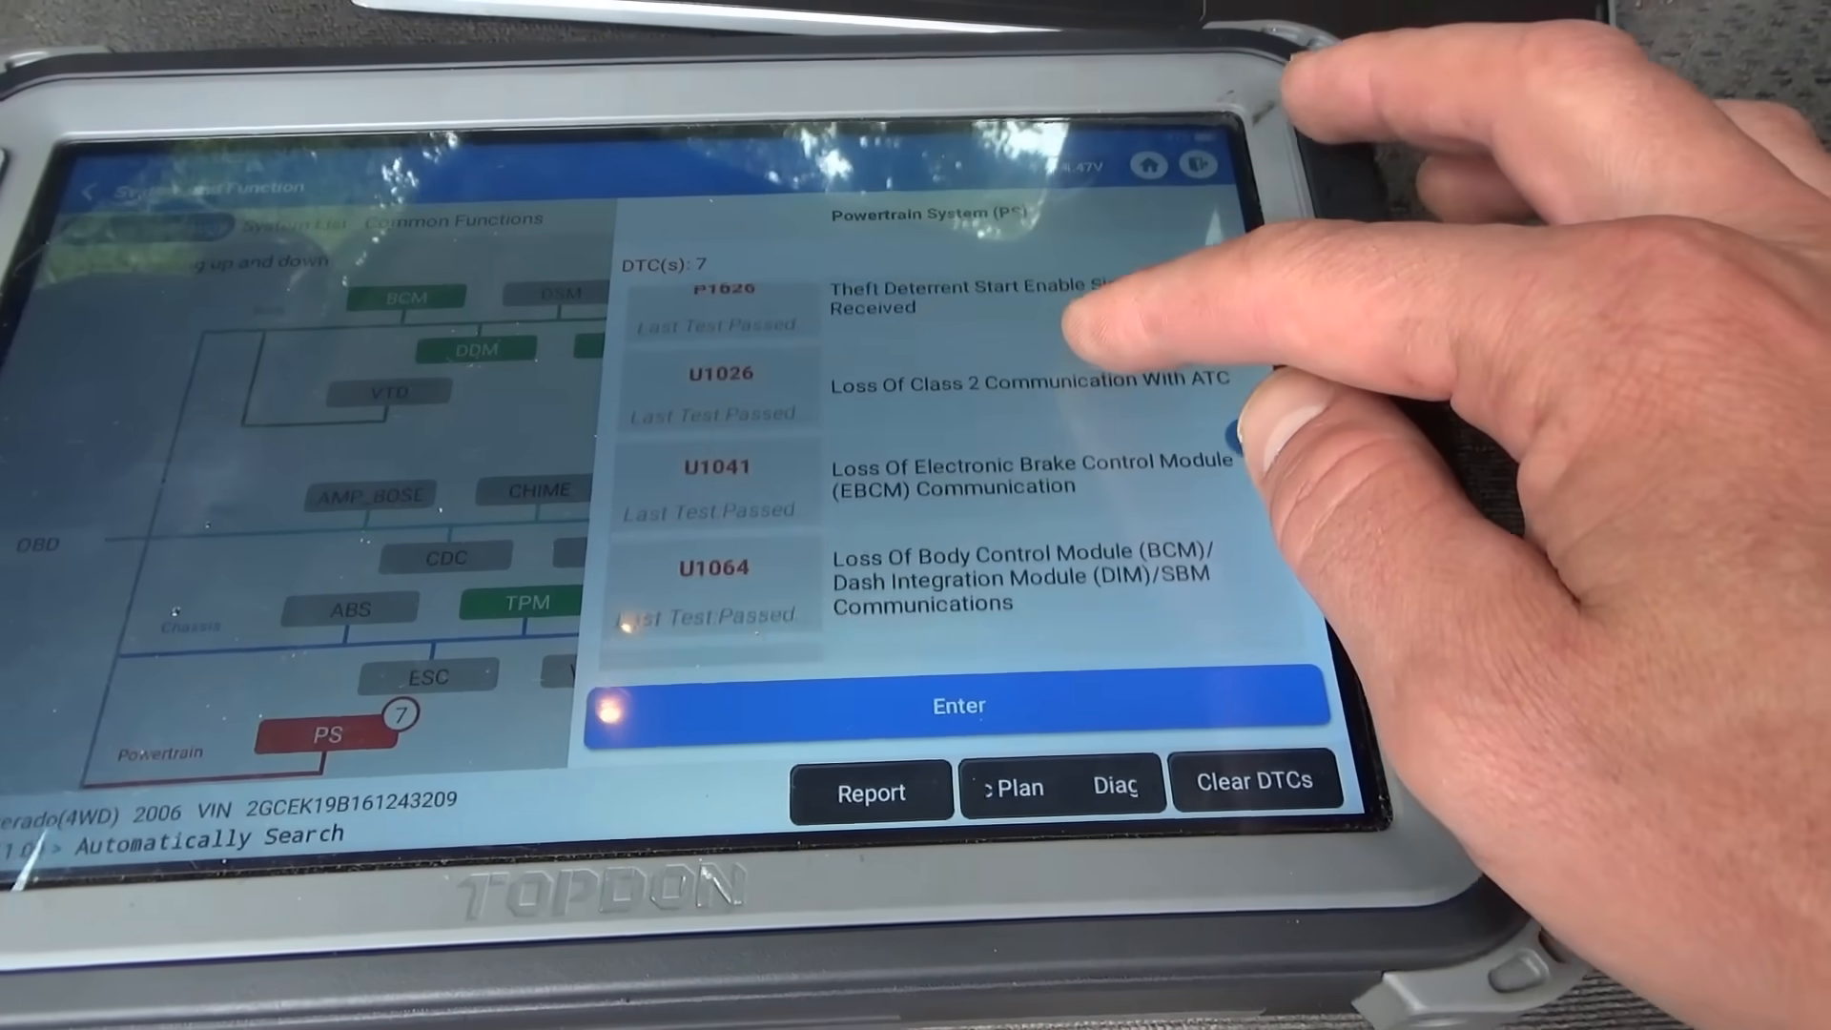
pyautogui.scroll(-3)
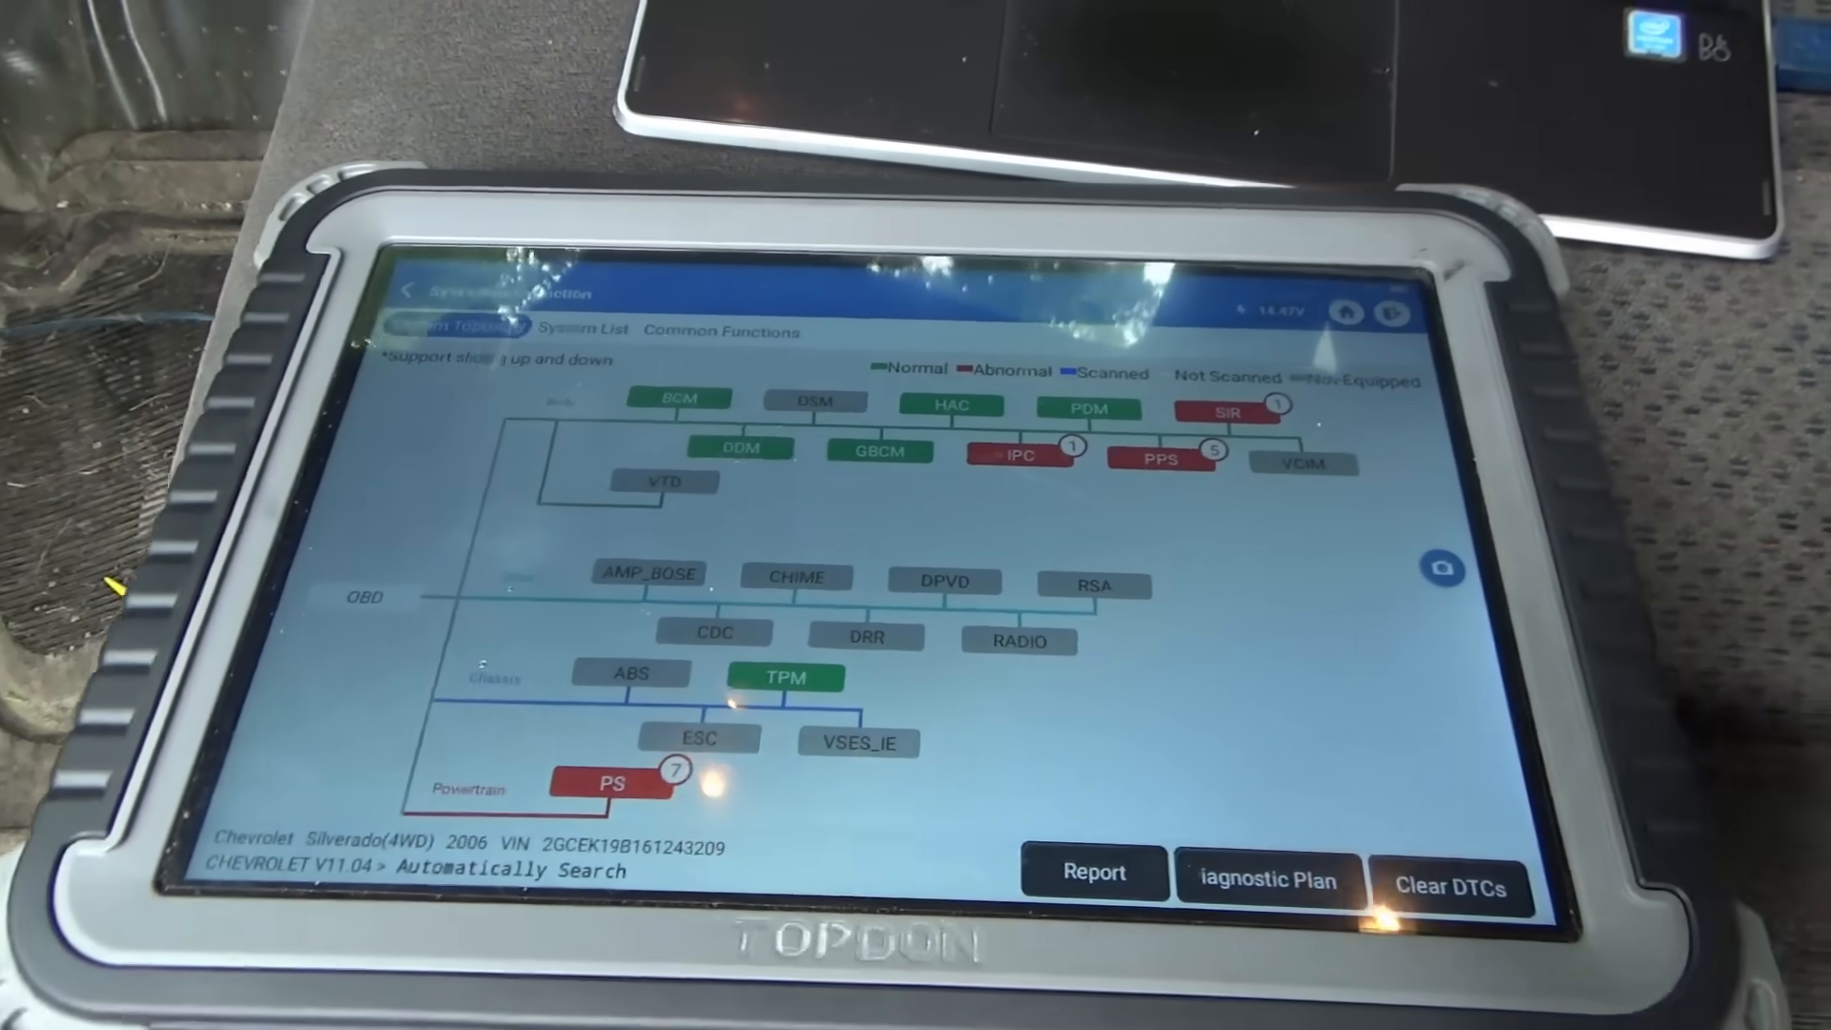
pyautogui.click(1093, 872)
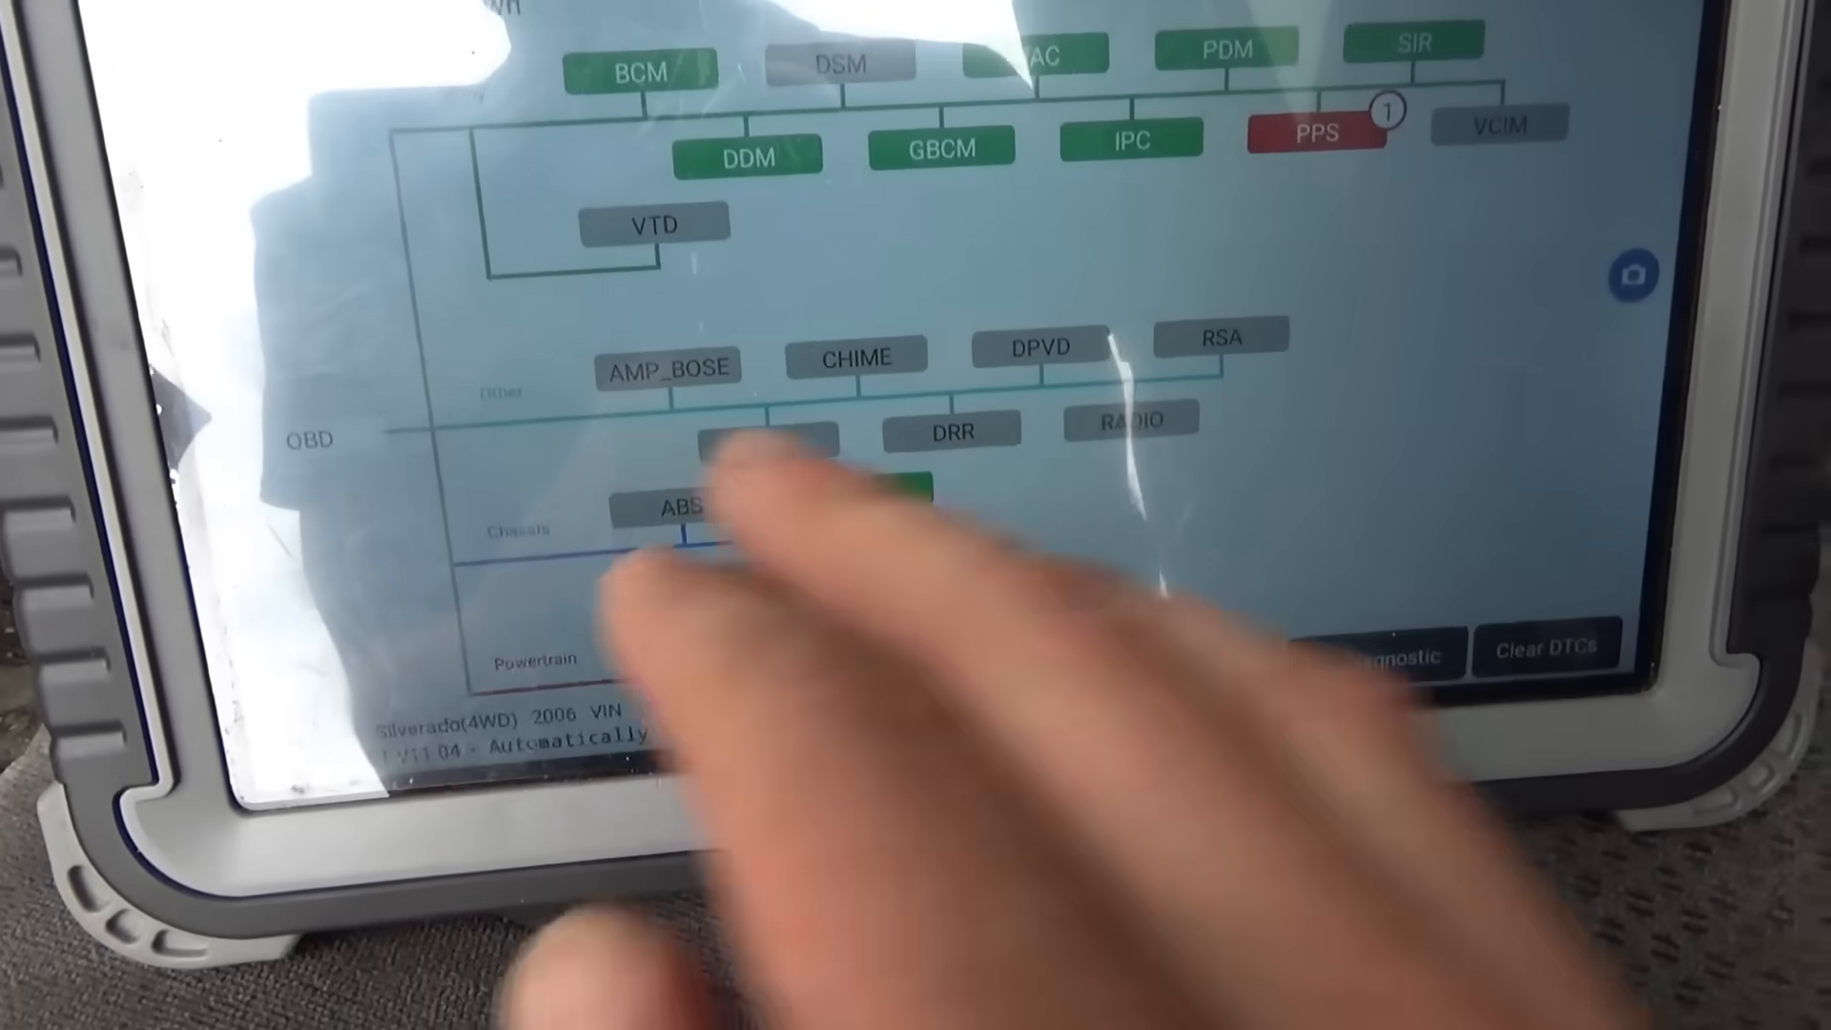
# - Show the PPS module's single stored code, U1000 No State Of Health From Module
pyautogui.click(1318, 131)
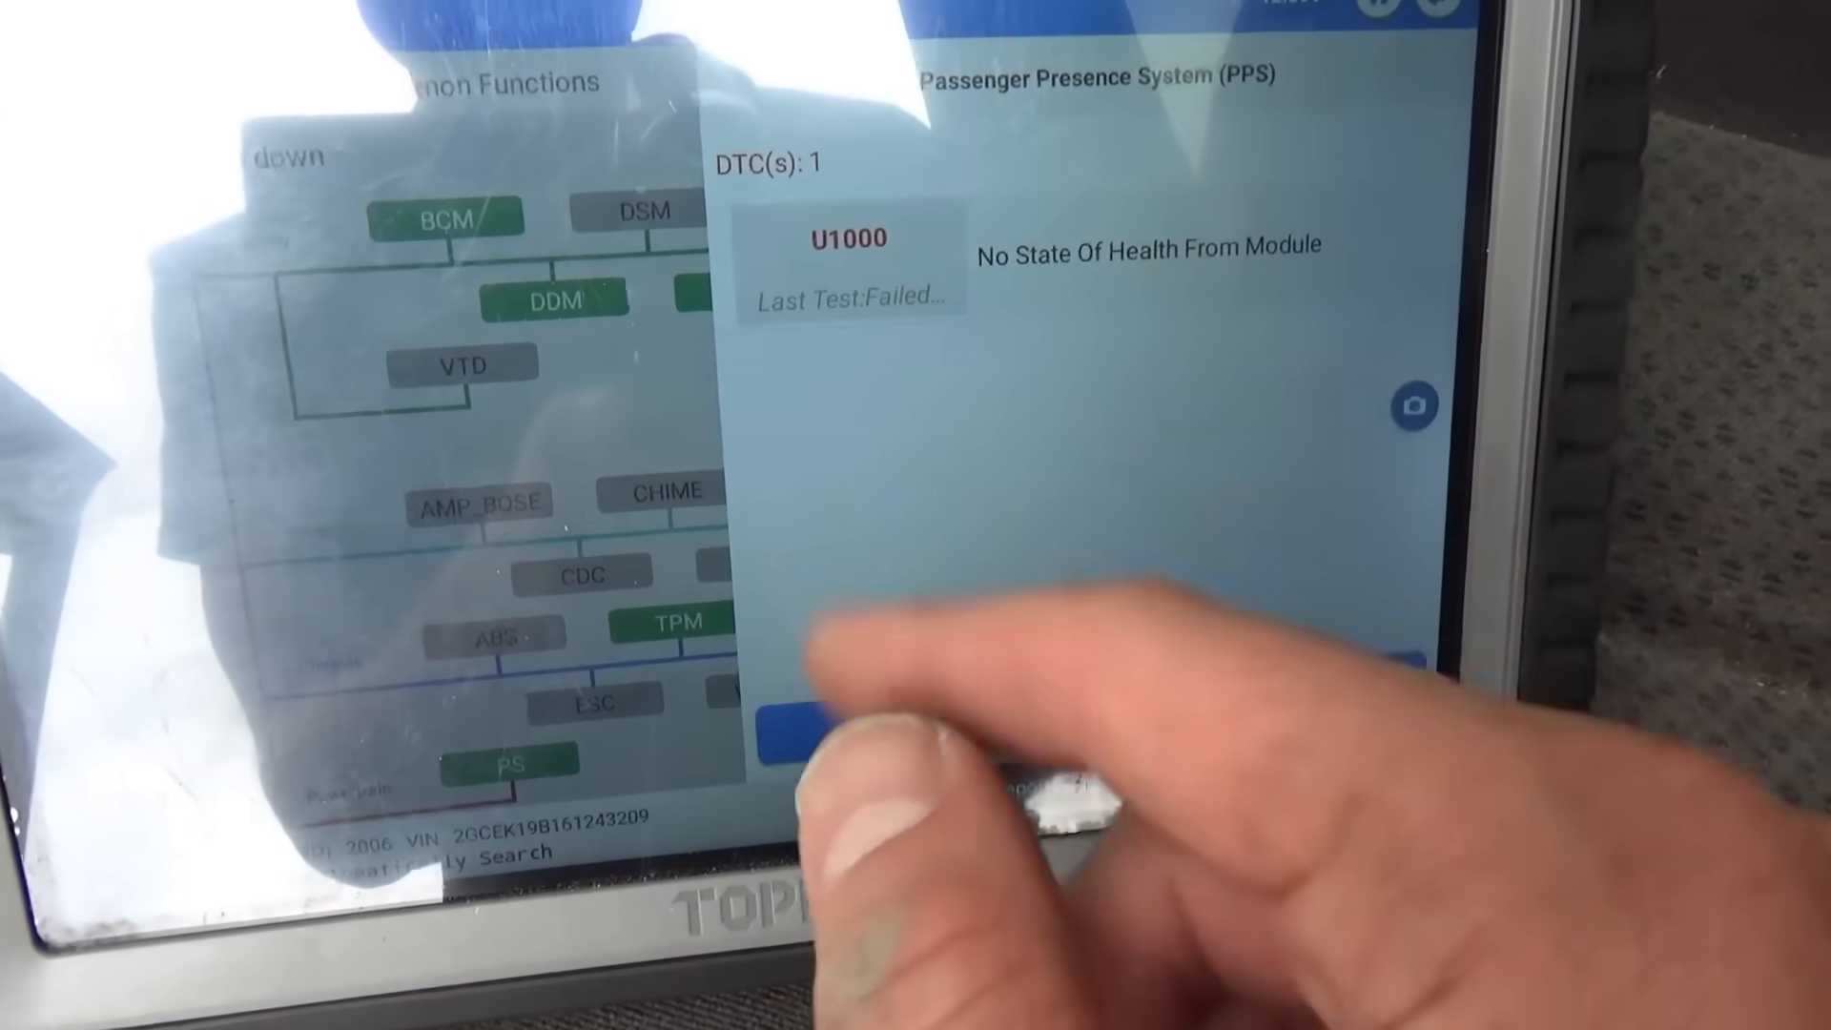